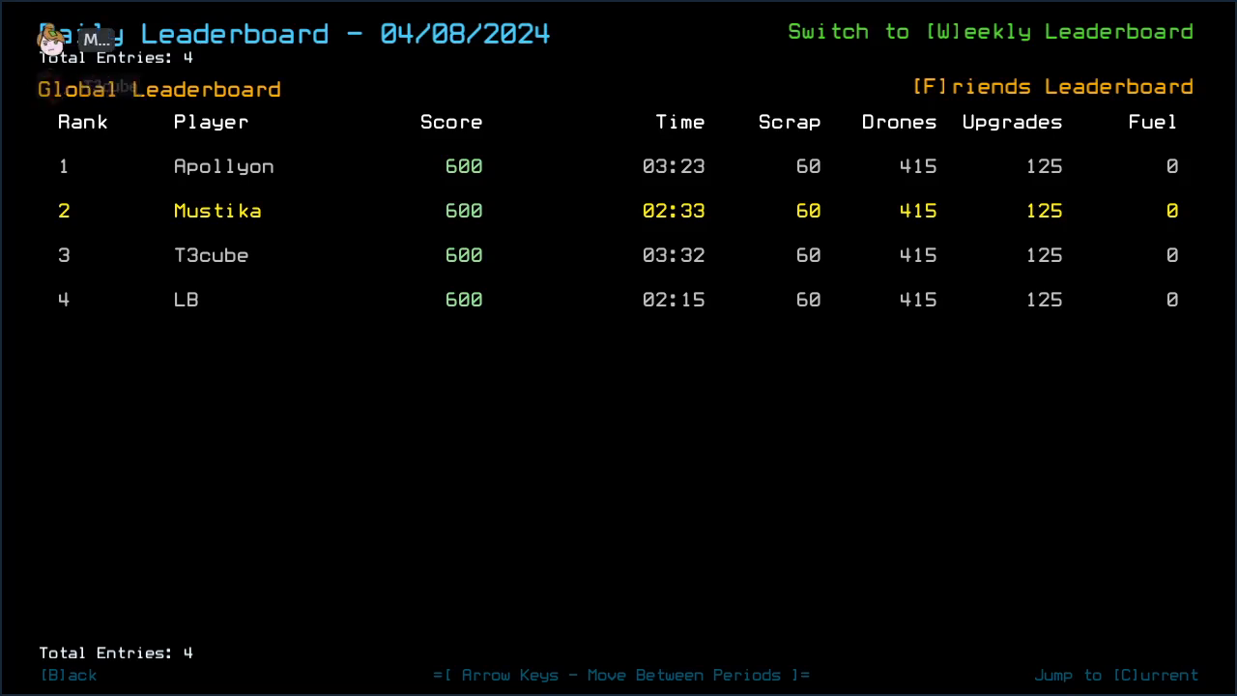
Step: Leave the daily leaderboard and launch the daily challenge mission docked at room r2
{"action": "left_click", "coordinate": [62, 674]}
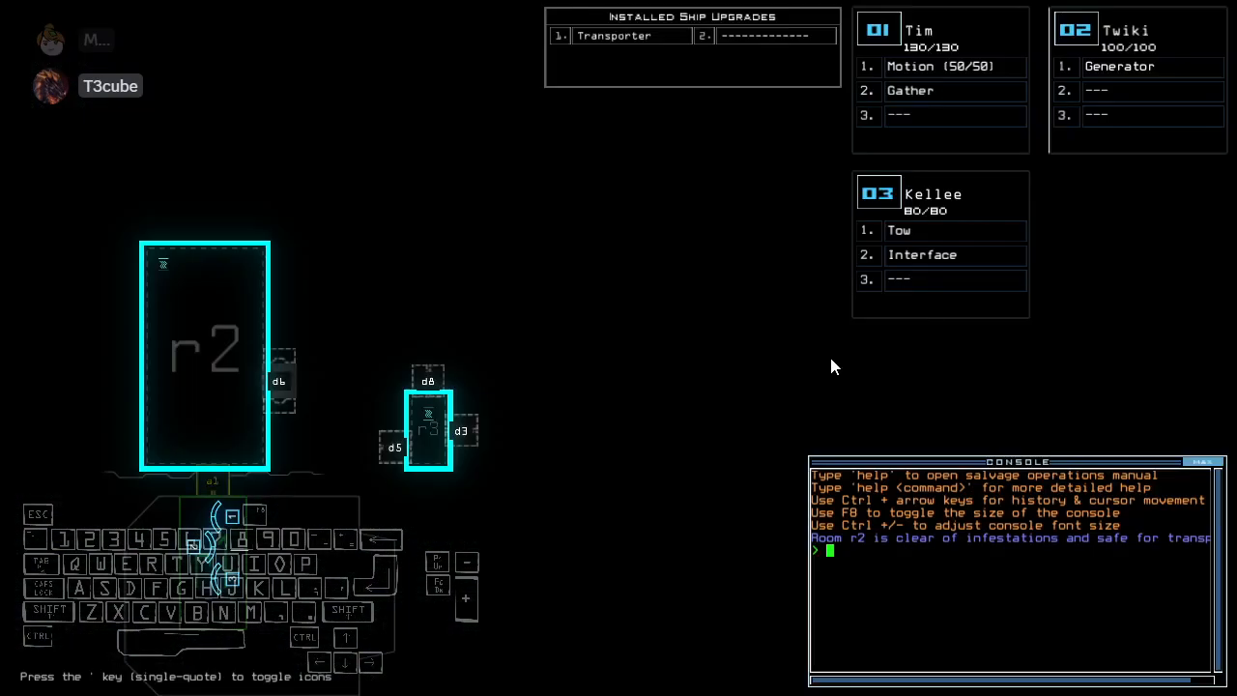
Step: Run 'status' then 'ready 3;set 2' so drone 3 holds Gather and Motion, drone 2 Tow
{"action": "type", "text": "status"}
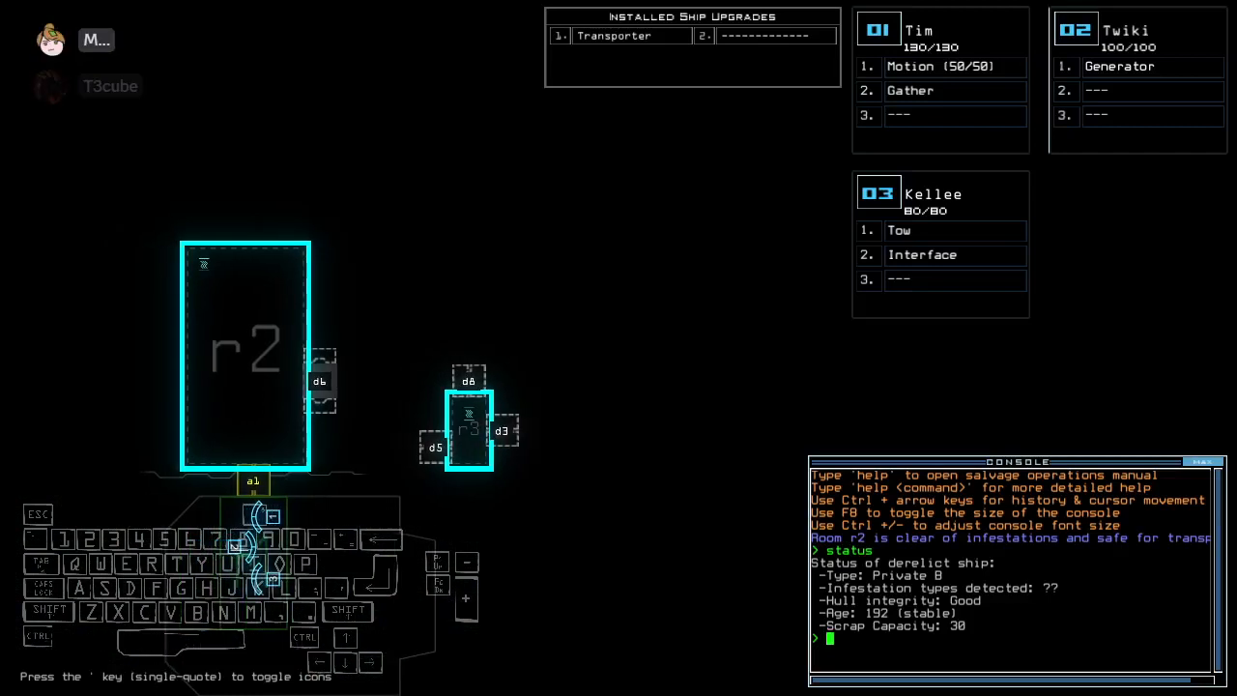
{"action": "type", "text": "ready 3;set"}
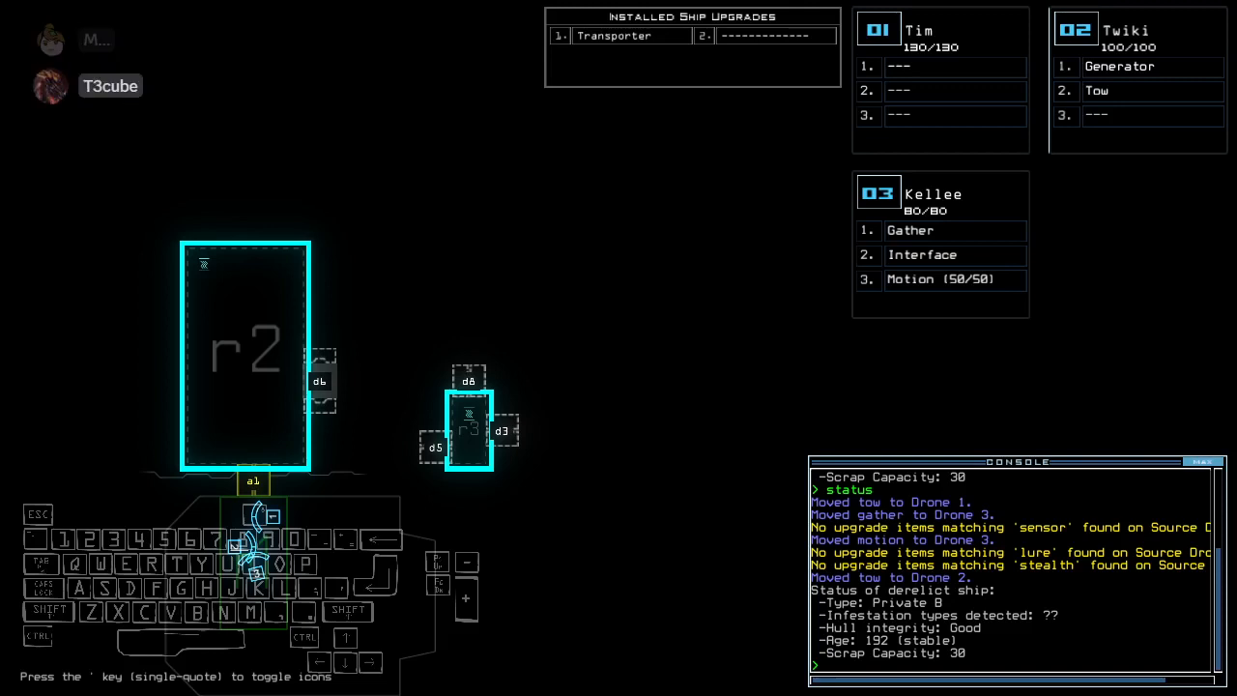
{"action": "type", "text": "transport 2 3 r2"}
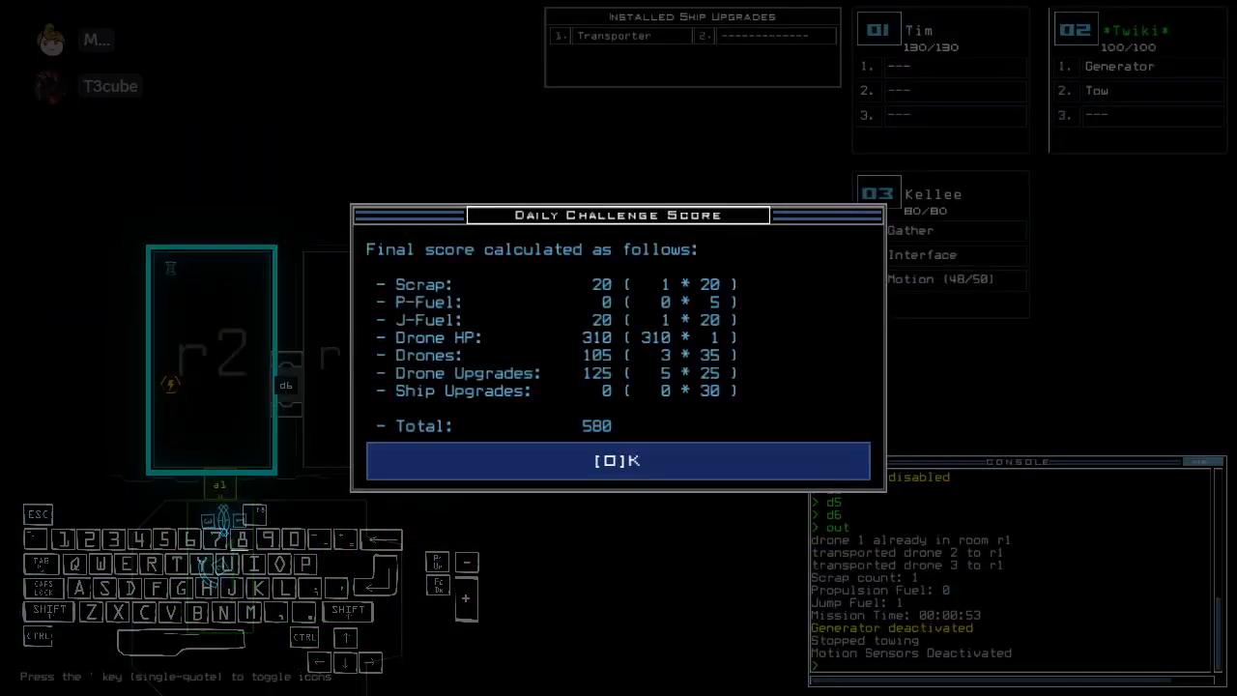
Step: Dismiss the final score breakdown to reach the 04/09/2024 daily leaderboard
{"action": "left_click", "coordinate": [619, 460]}
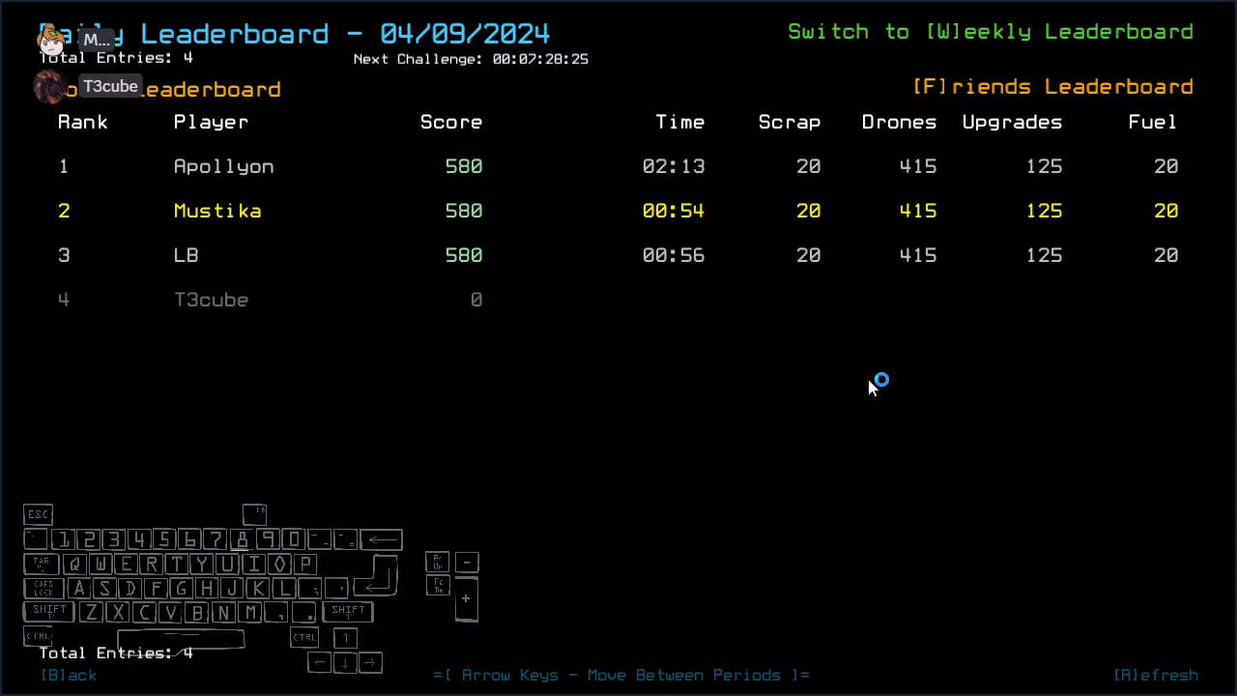
{"action": "mouse_move", "coordinate": [827, 342]}
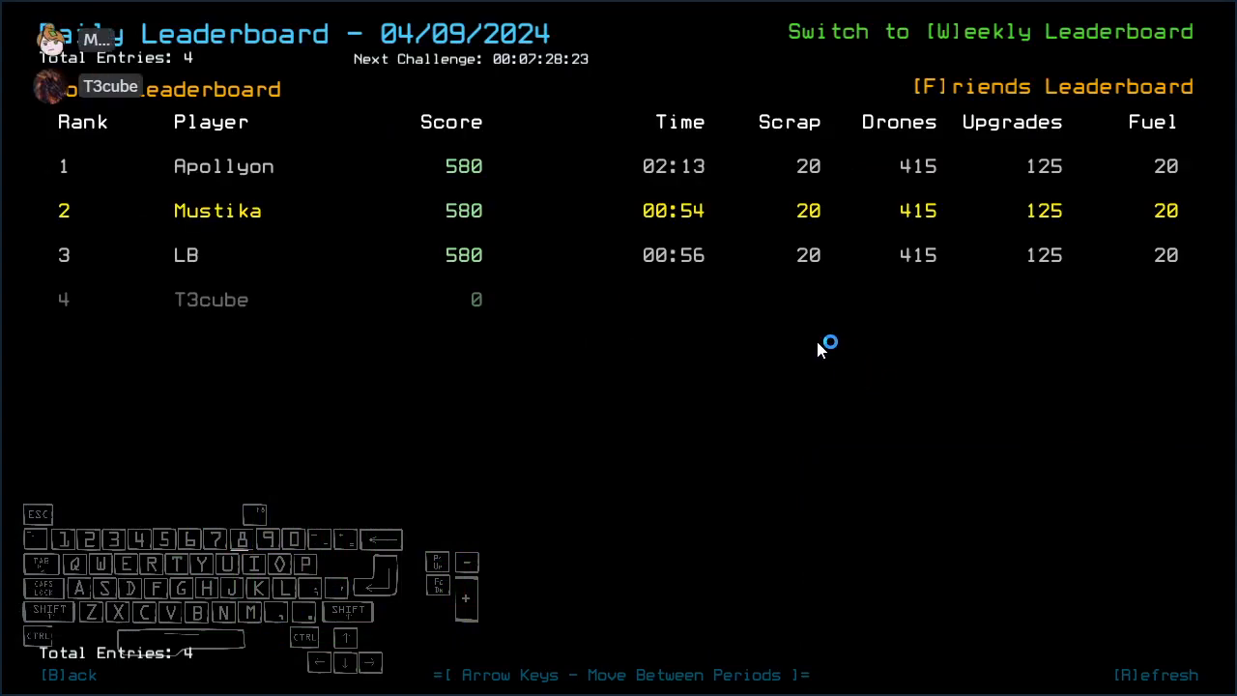
{"action": "mouse_move", "coordinate": [873, 344]}
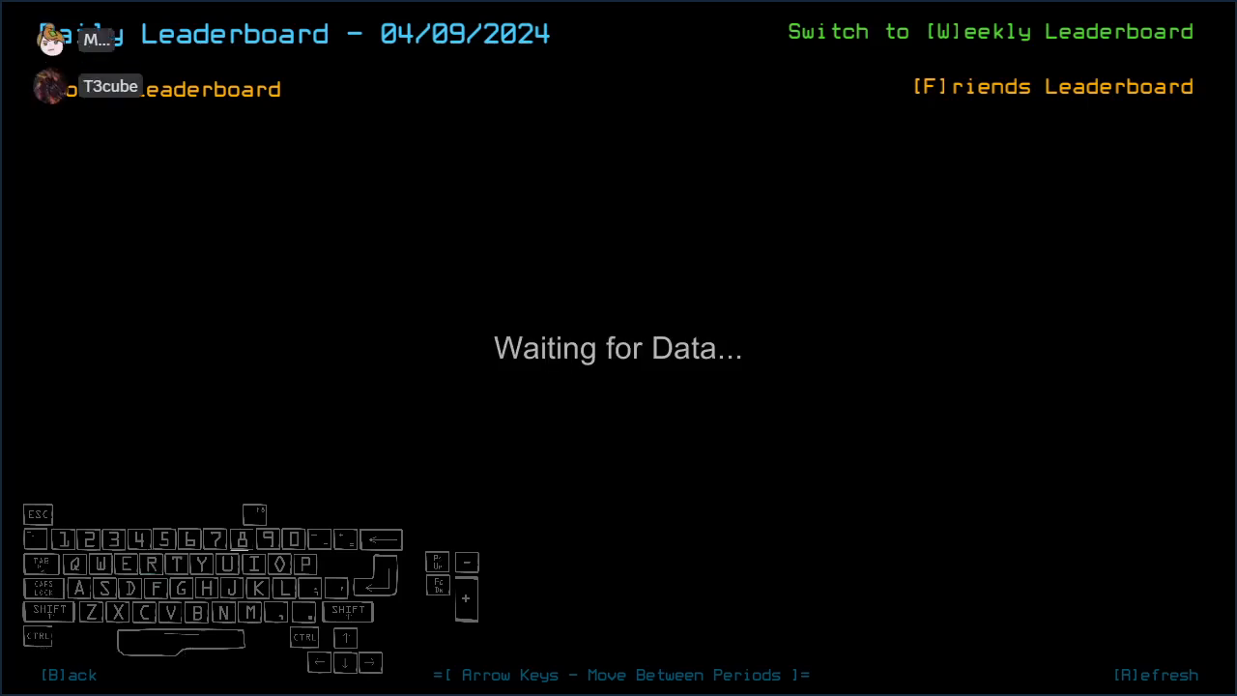
{"action": "mouse_move", "coordinate": [981, 498]}
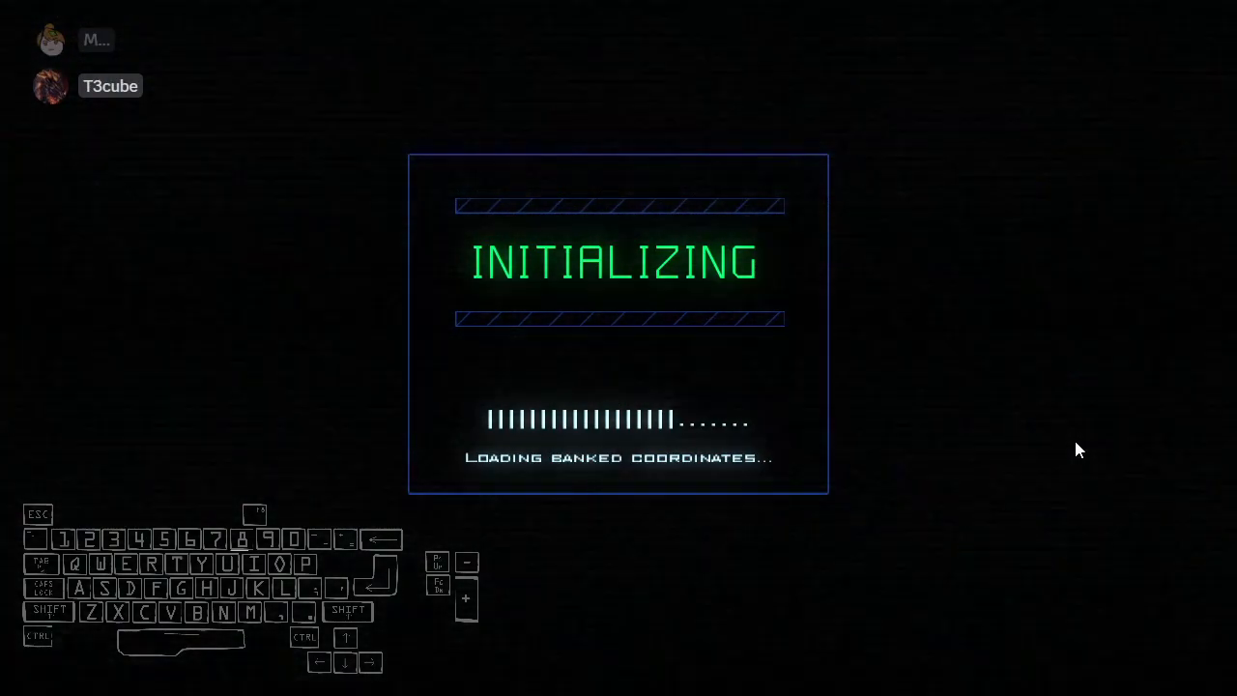
{"action": "mouse_move", "coordinate": [1051, 539]}
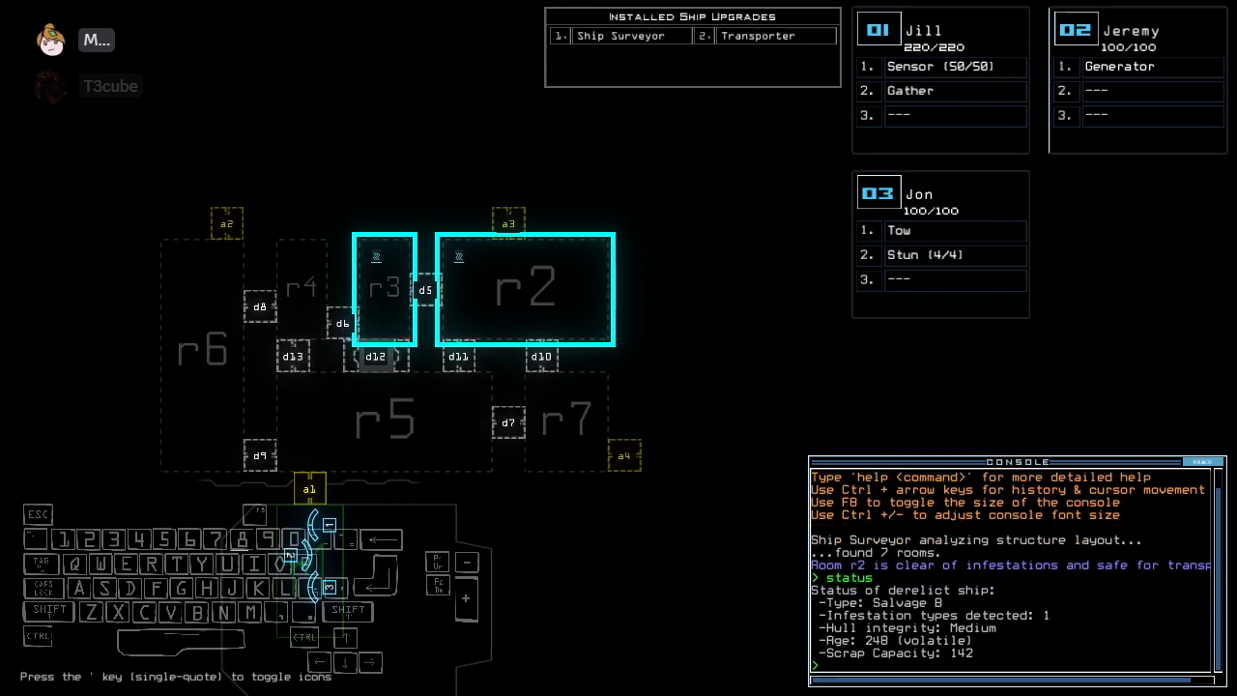
Step: Begin swapping upgrades between drones 2 and 3 after mapping the new derelict
{"action": "type", "text": "swa"}
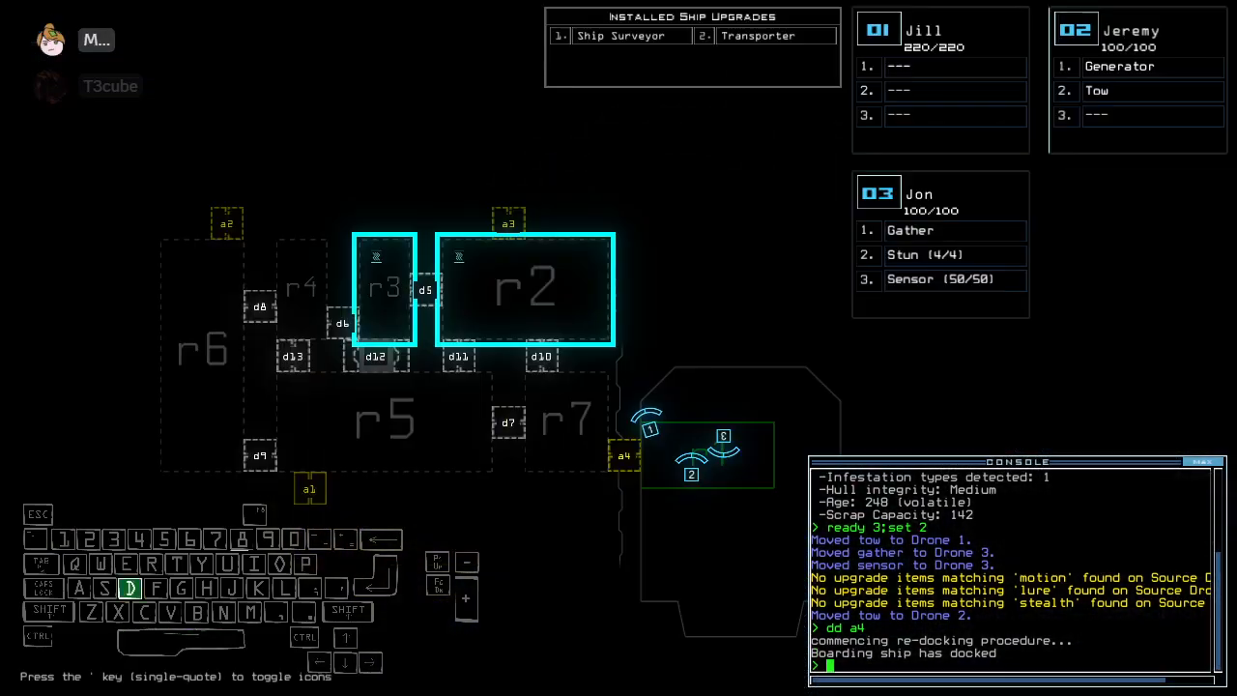
Step: Redock at airlock a2 with 'dd a2' and open into room r1
{"action": "type", "text": "dd a2"}
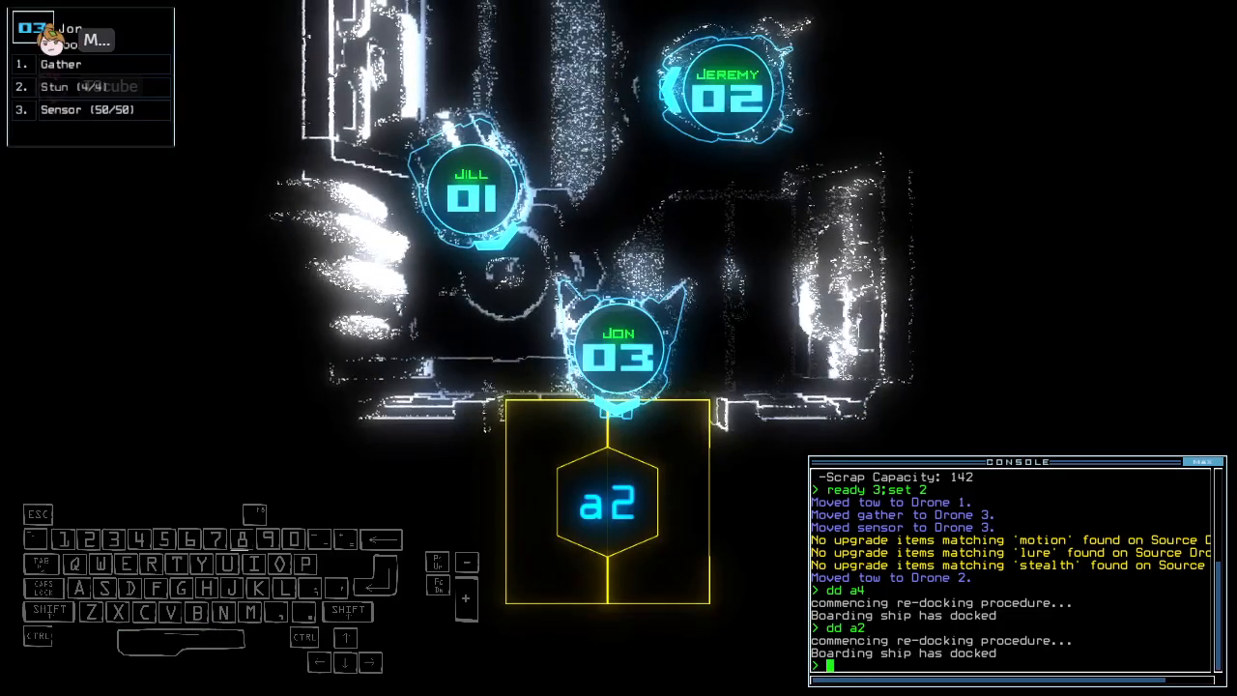
{"action": "key", "text": "'"}
{"action": "type", "text": "ar"}
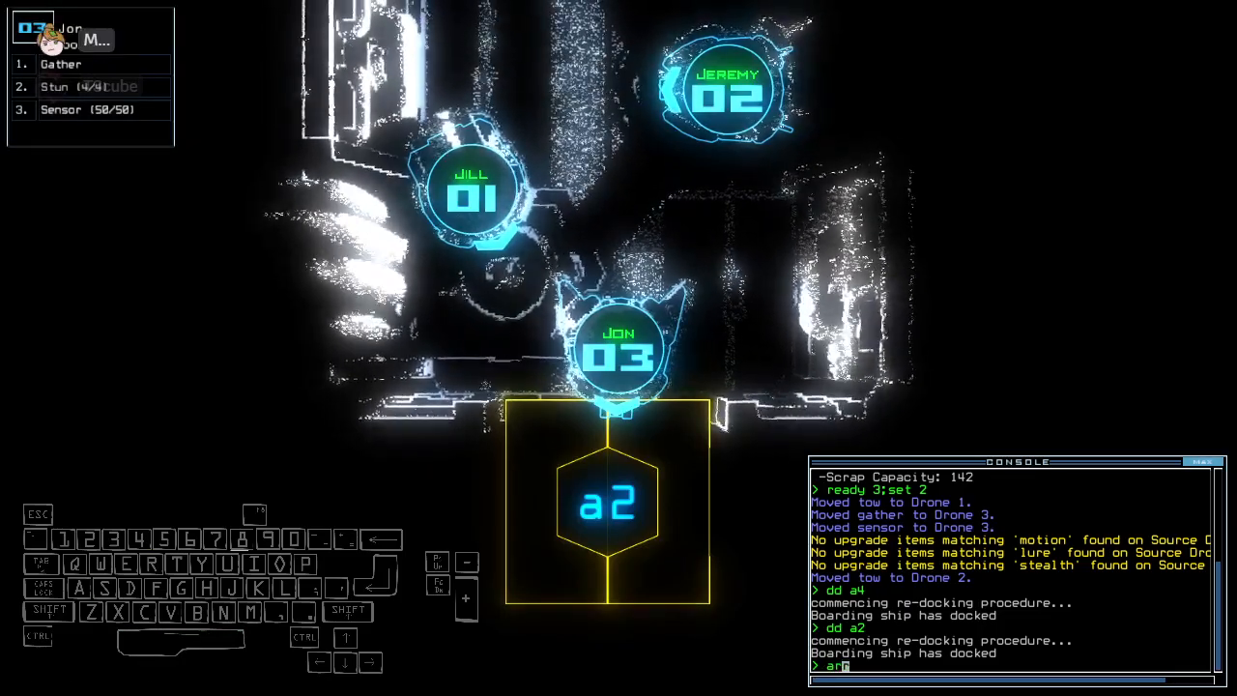
{"action": "key", "text": "enter"}
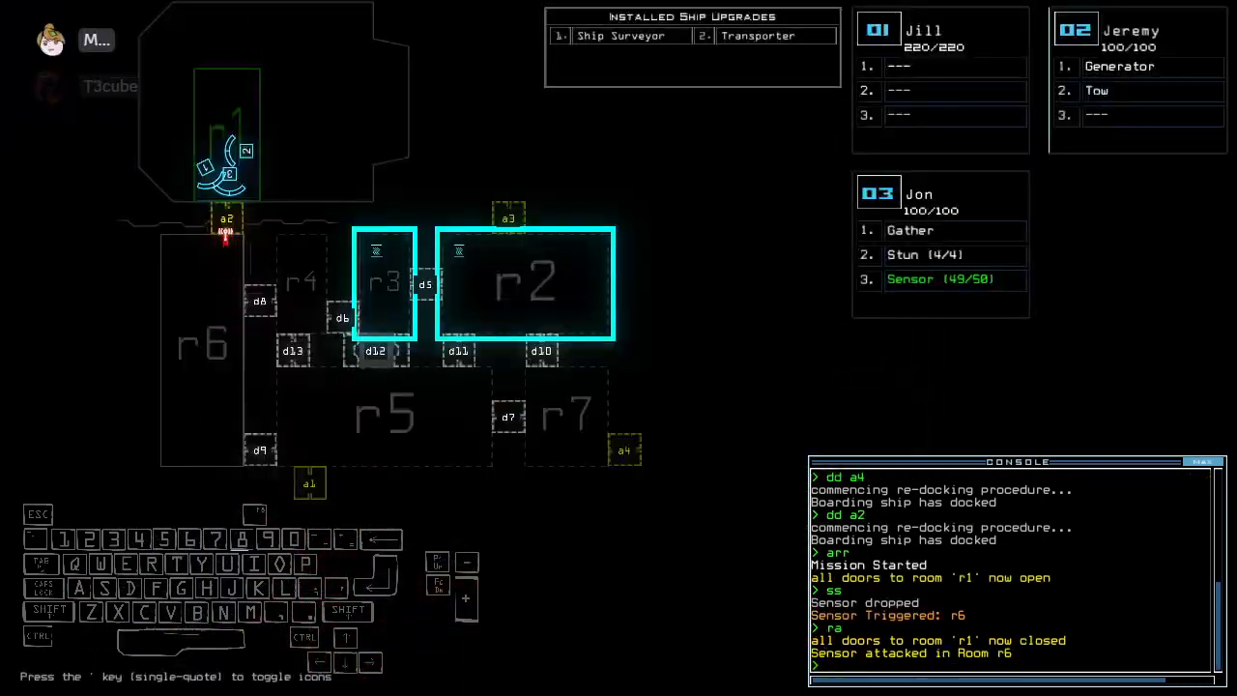
Step: Transport drones 2 and 3 to room r2 to trade the stun and shield upgrades
{"action": "type", "text": "transport 2 3 r2"}
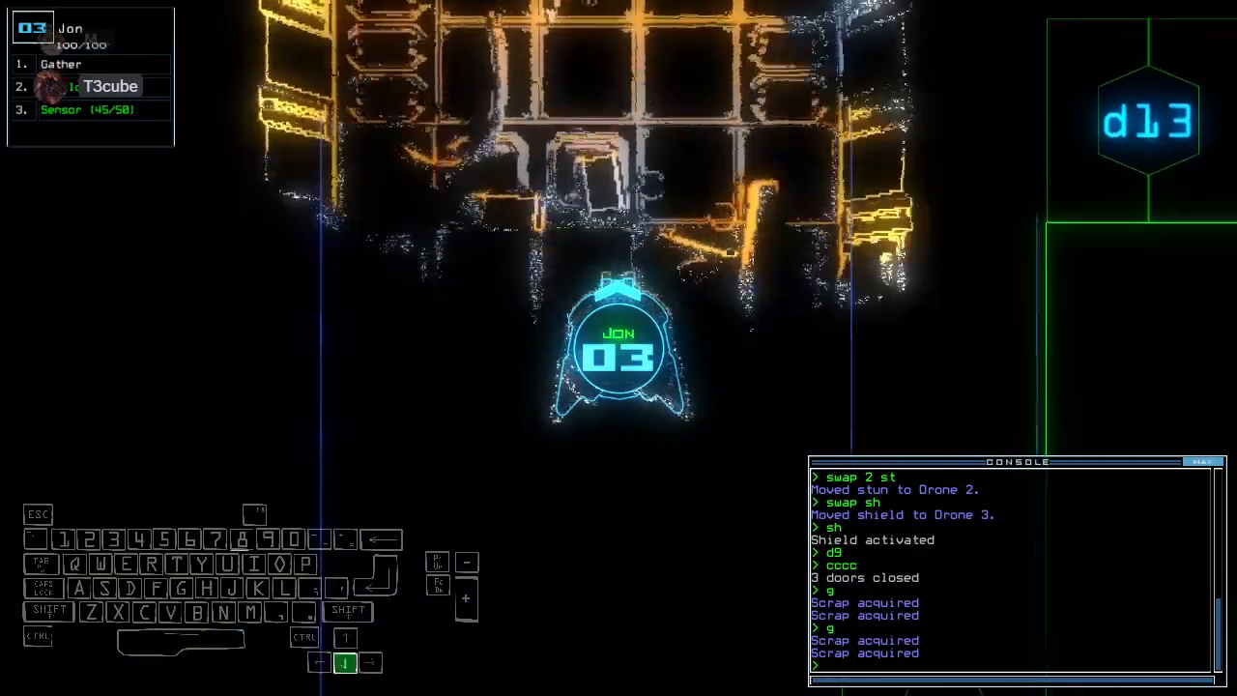
Step: Open door d9 to gather scrap, then irradiate room r6 via airlock a2
{"action": "key", "text": "Up"}
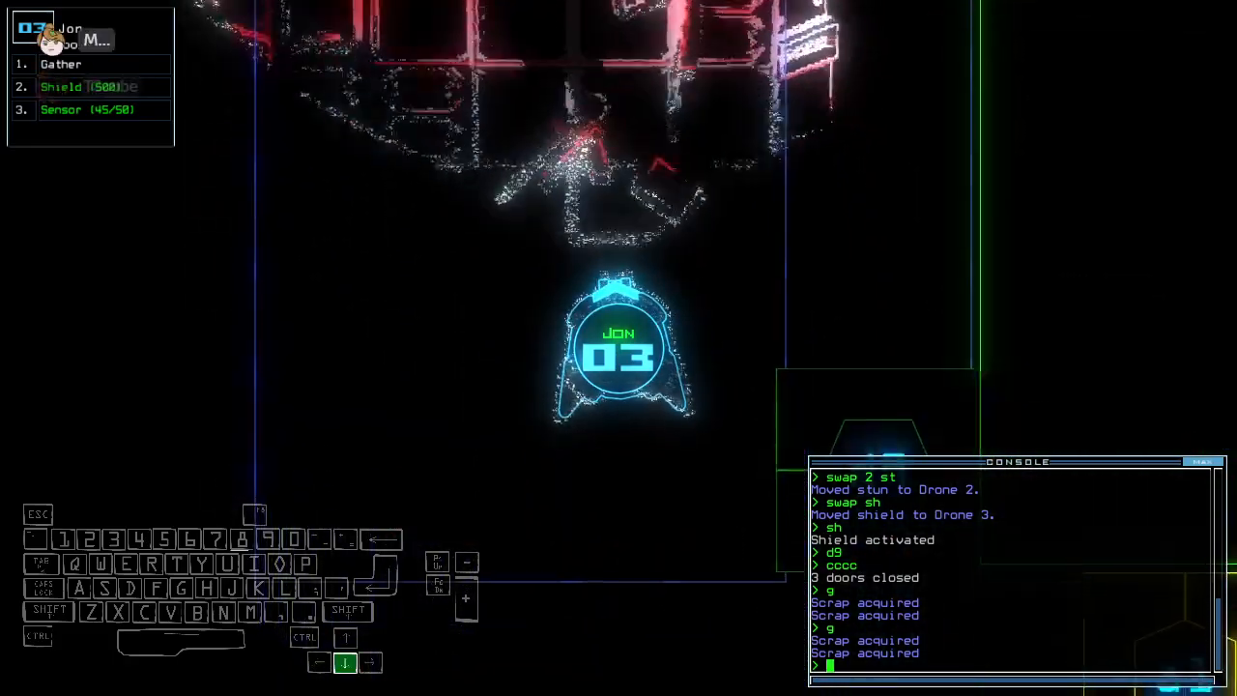
{"action": "type", "text": "d9"}
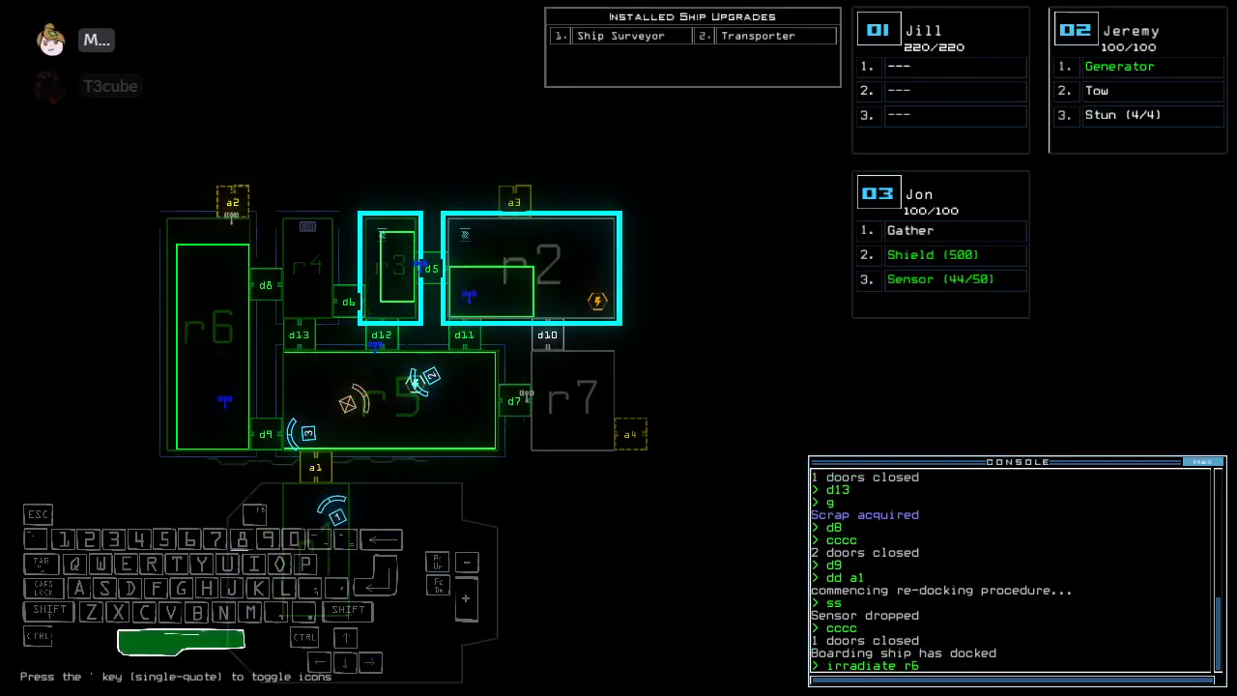
{"action": "type", "text": "irradiate r6 a2"}
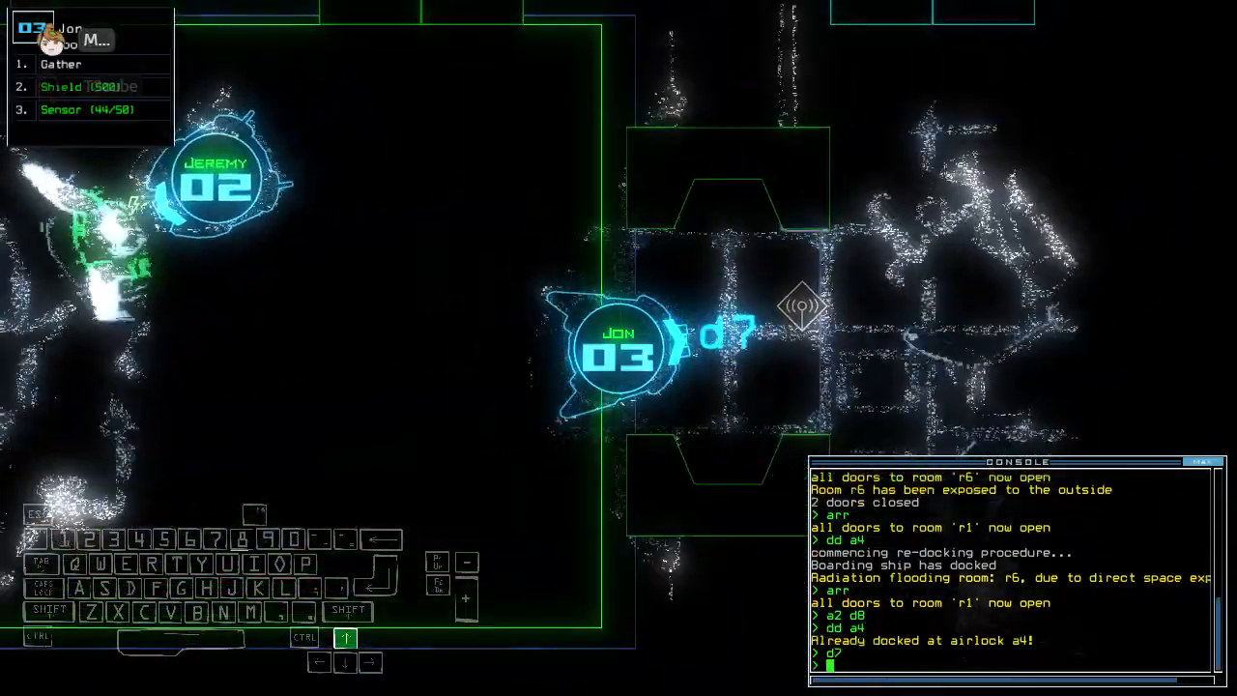
Step: Gather the fuel in drone 3's room with 'g', bringing the ship to one jump fuel
{"action": "type", "text": "g"}
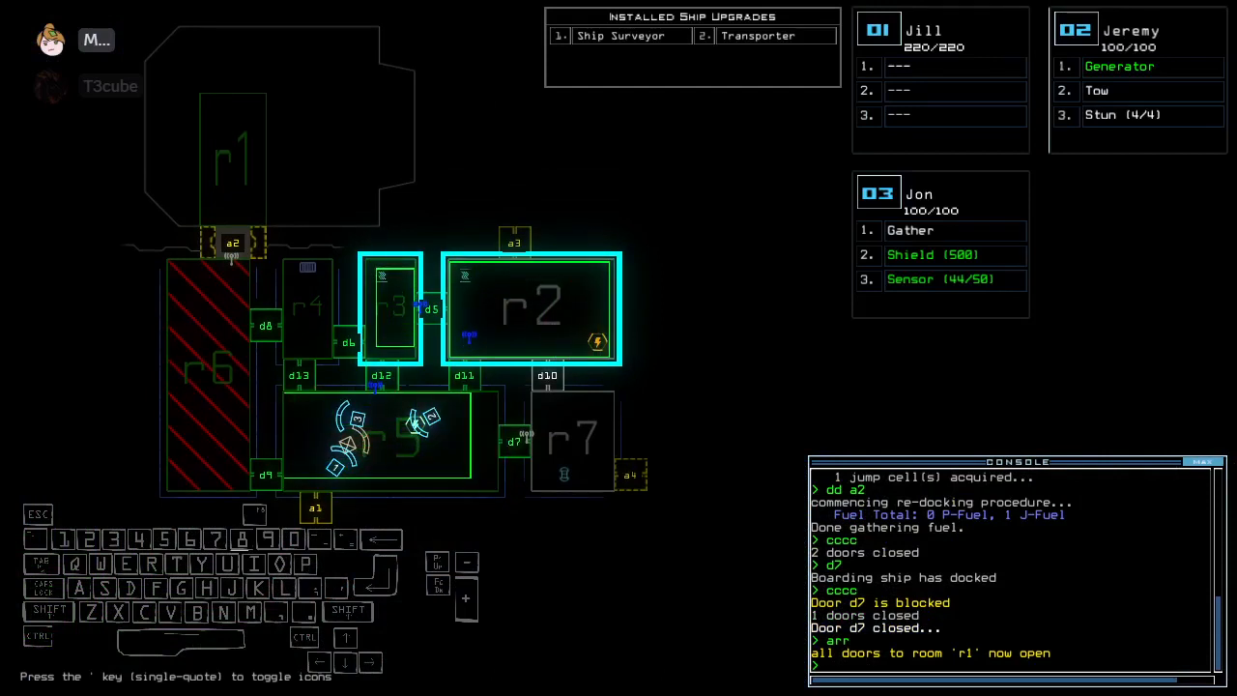
Step: Close all doors to r1 with 'ra', then open door d5 for the drones
{"action": "type", "text": "ra"}
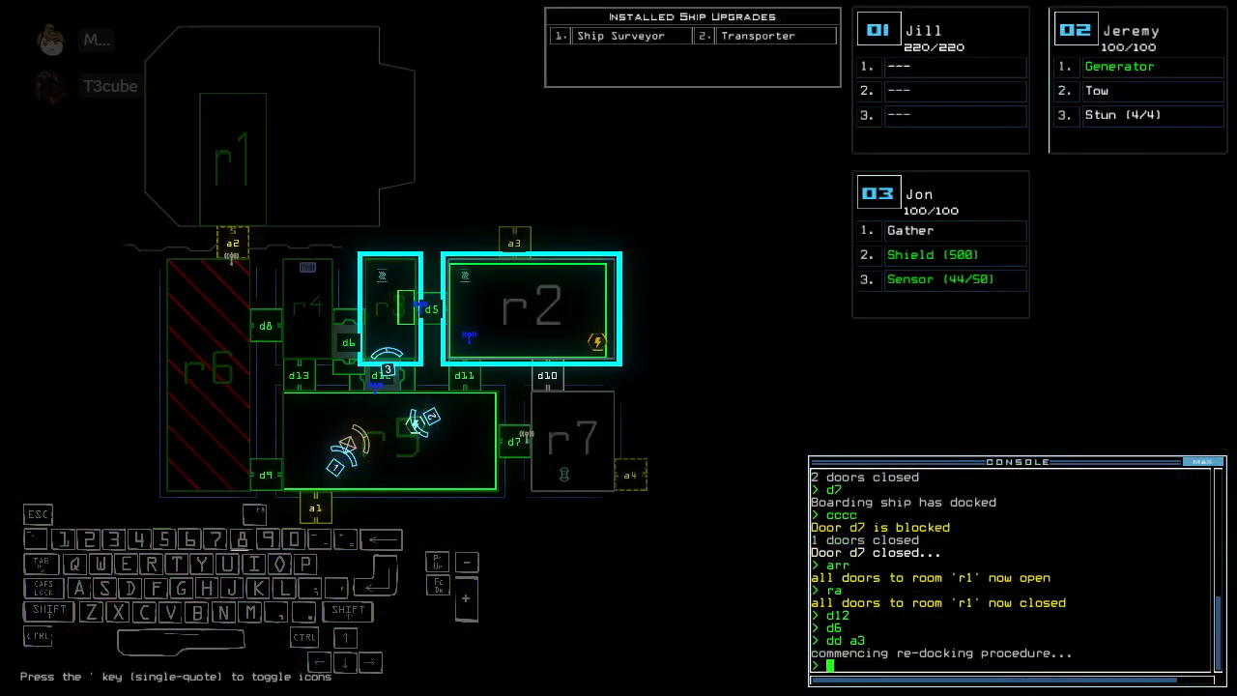
{"action": "type", "text": "d5"}
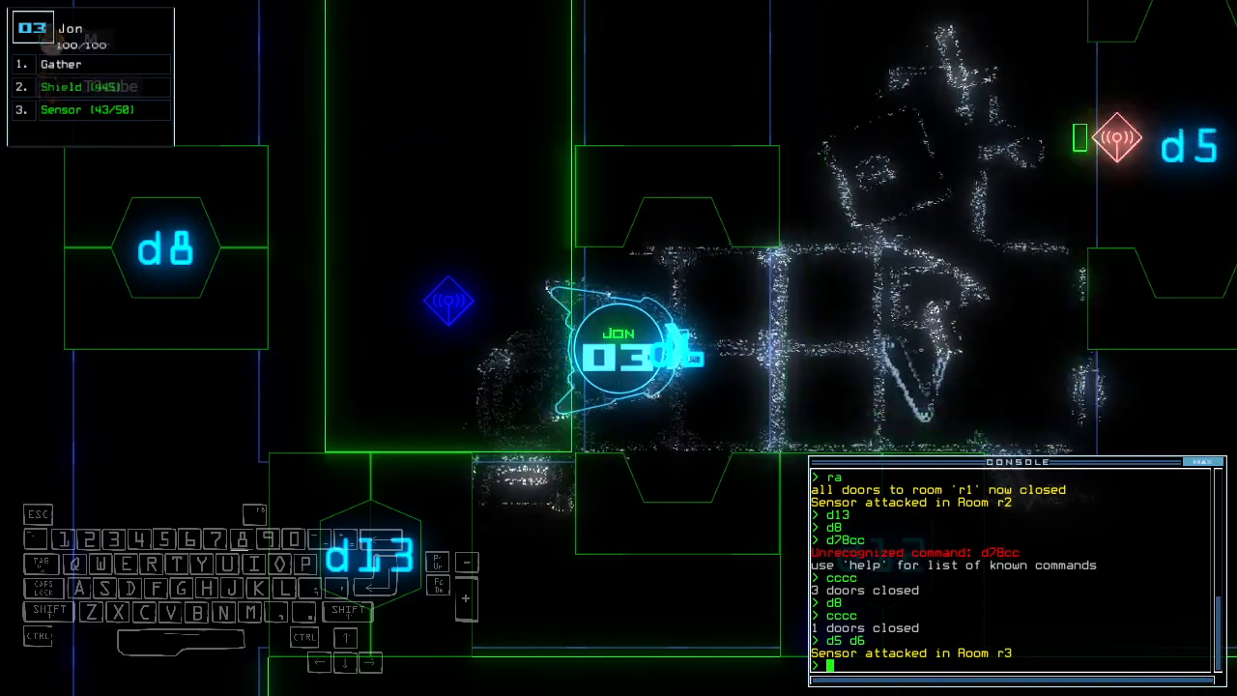
Step: Open r1's doors with 'arr' and door d13 to retreat the drones to the ship
{"action": "type", "text": "arr"}
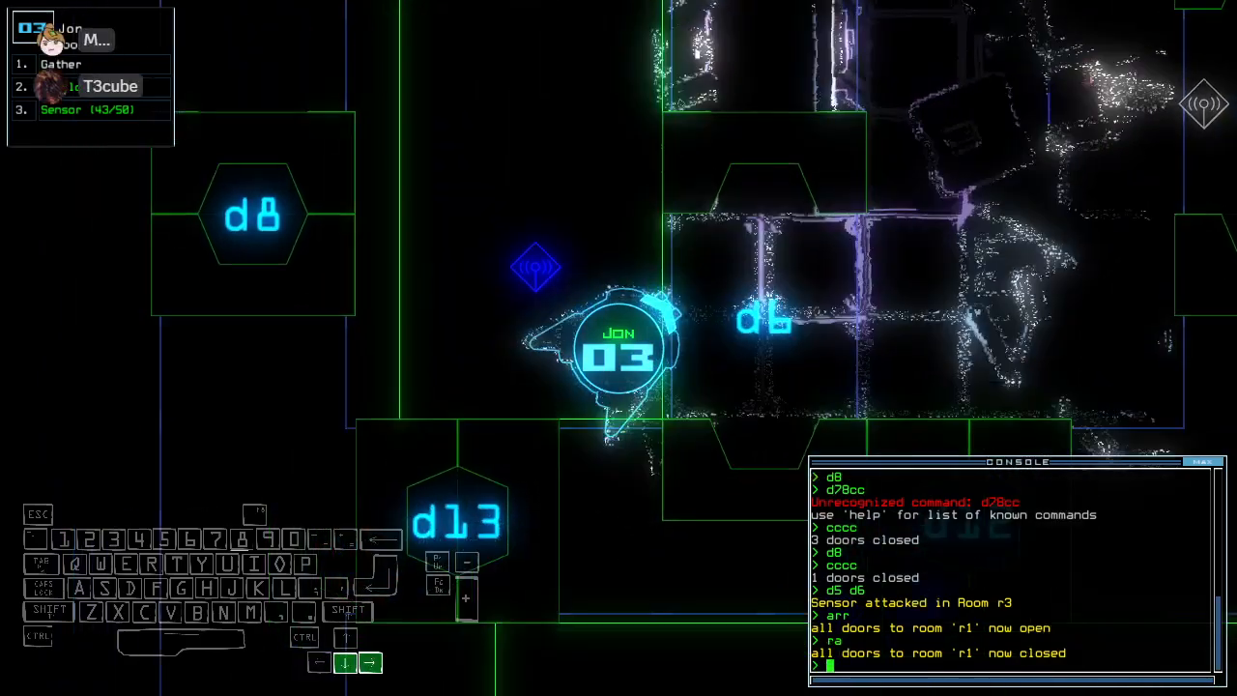
{"action": "type", "text": "d13"}
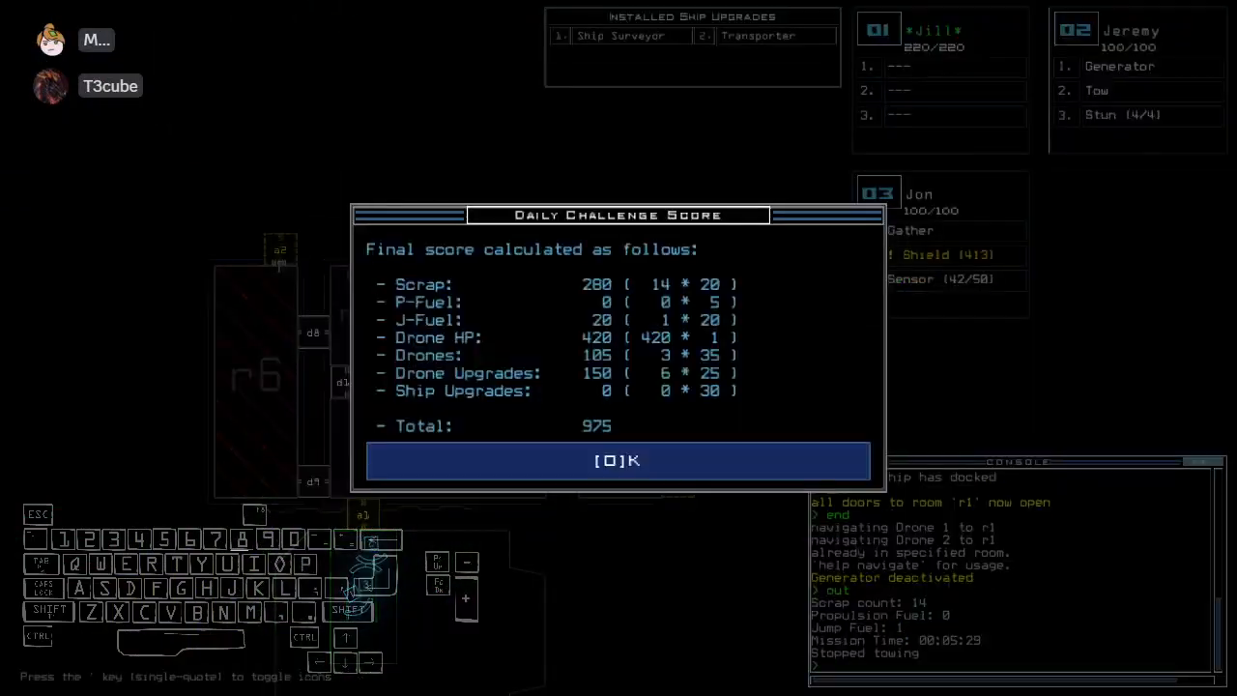
Step: Accept the Daily Challenge score of 975 to reach the Modded Daily leaderboard
{"action": "left_click", "coordinate": [619, 460]}
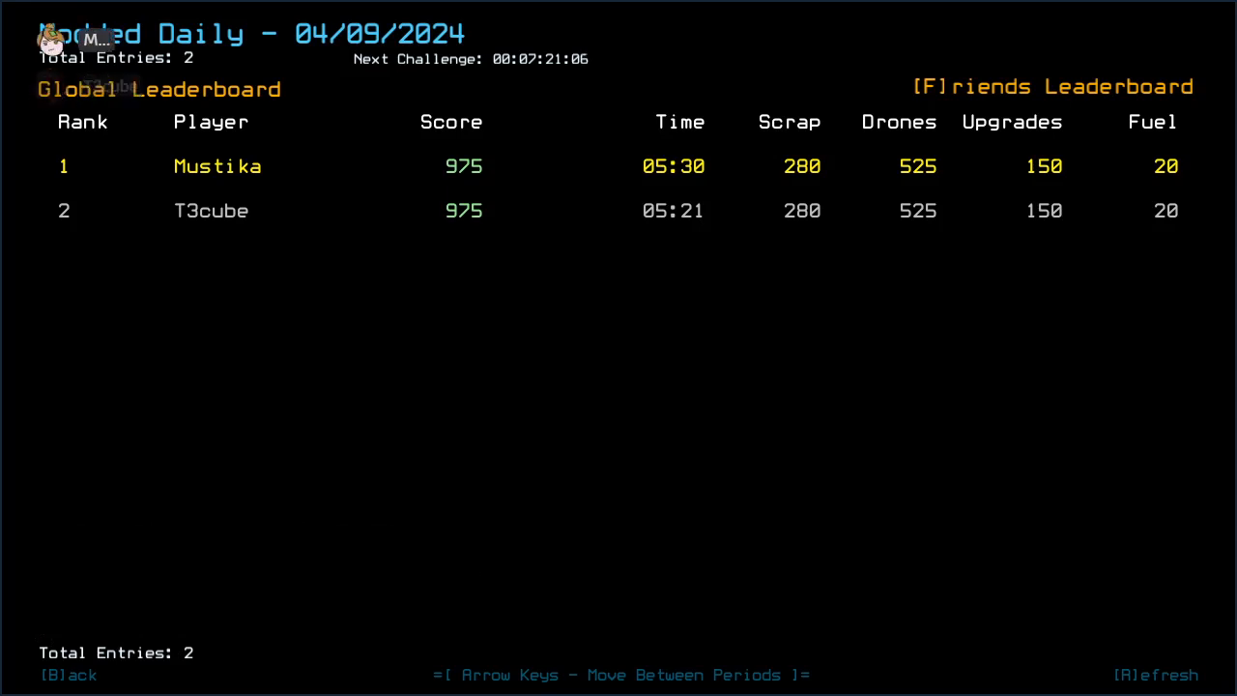
{"action": "mouse_move", "coordinate": [104, 364]}
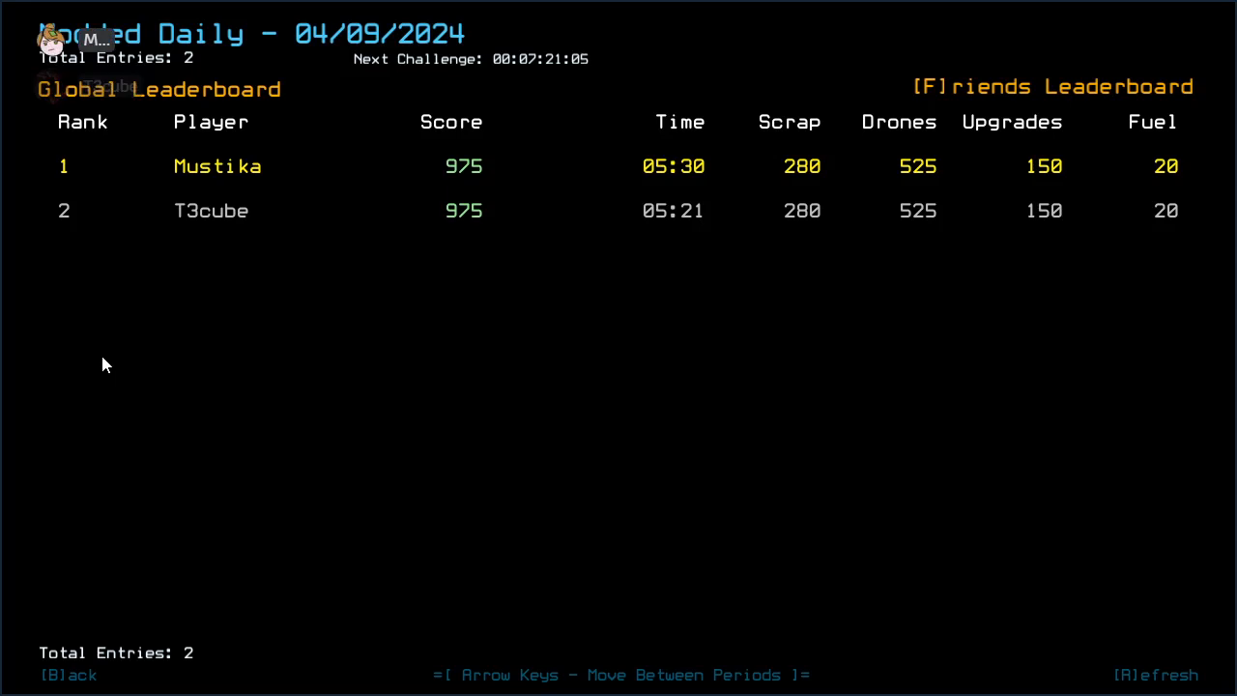
{"action": "mouse_move", "coordinate": [128, 328]}
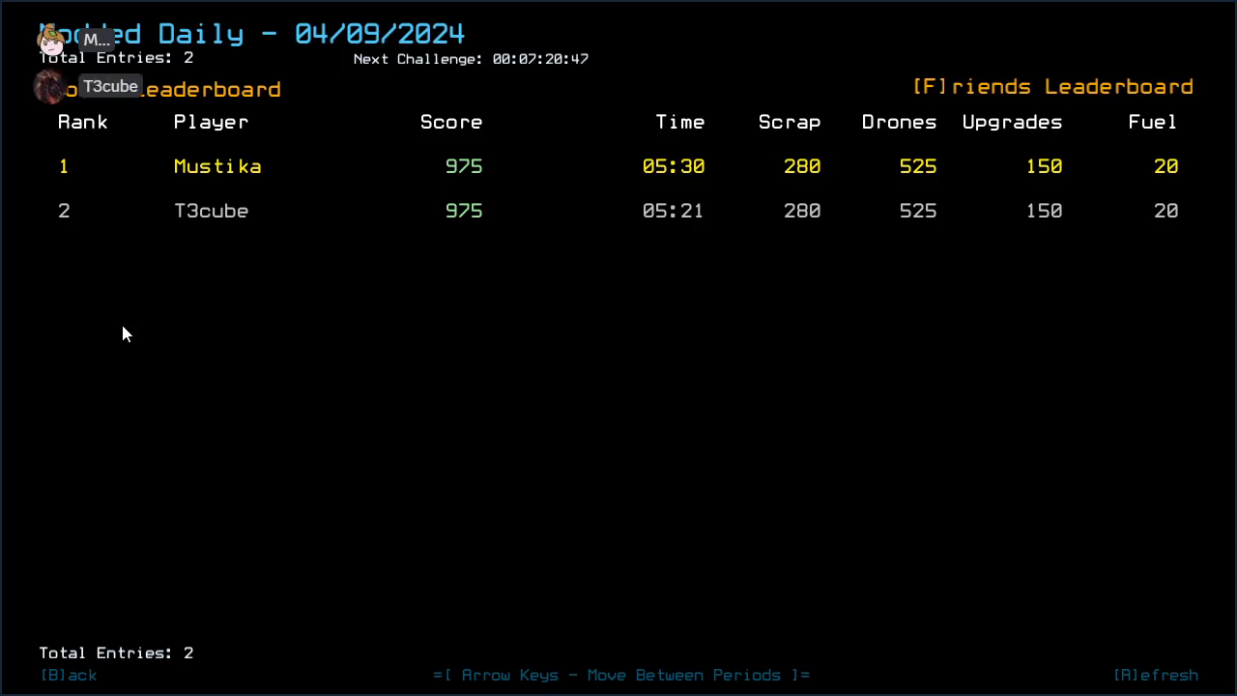
{"action": "mouse_move", "coordinate": [142, 346]}
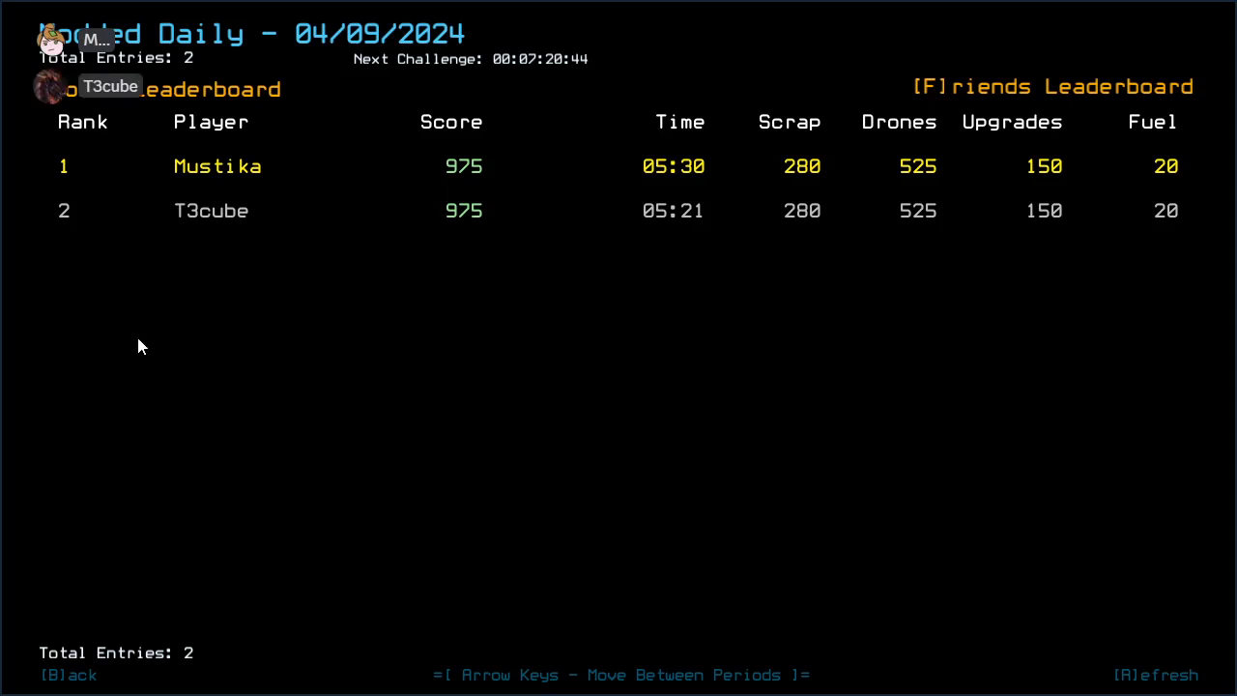
{"action": "mouse_move", "coordinate": [417, 439]}
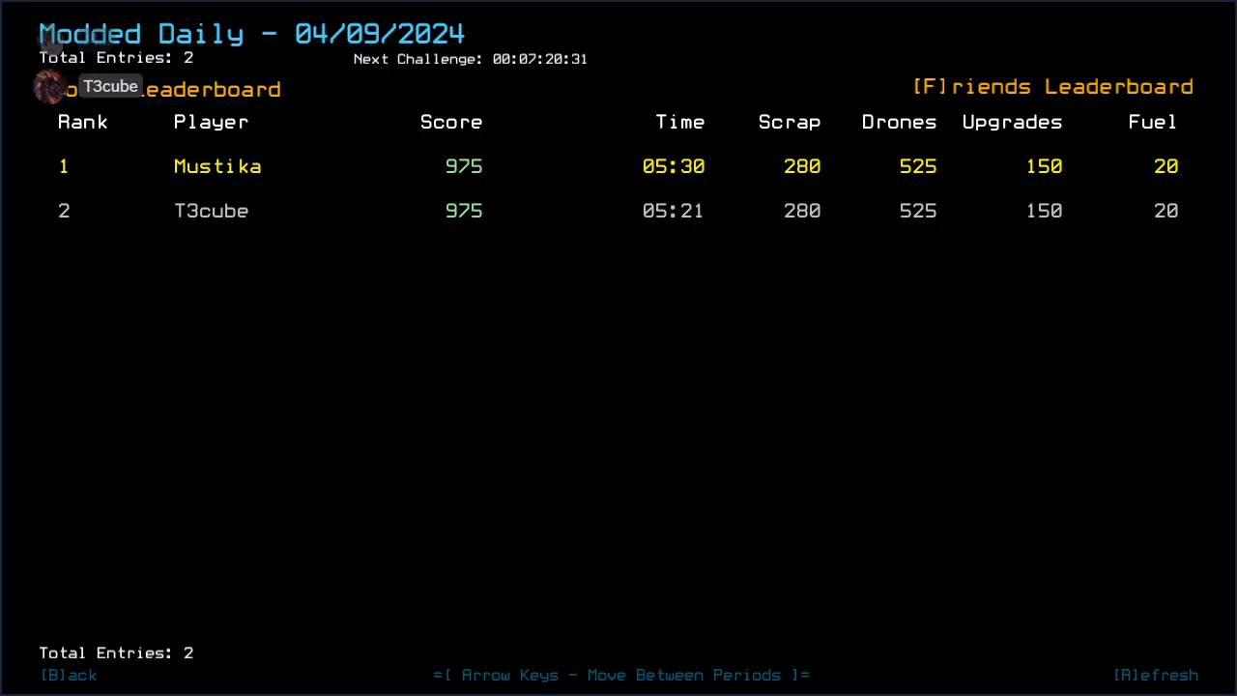
{"action": "mouse_move", "coordinate": [856, 440]}
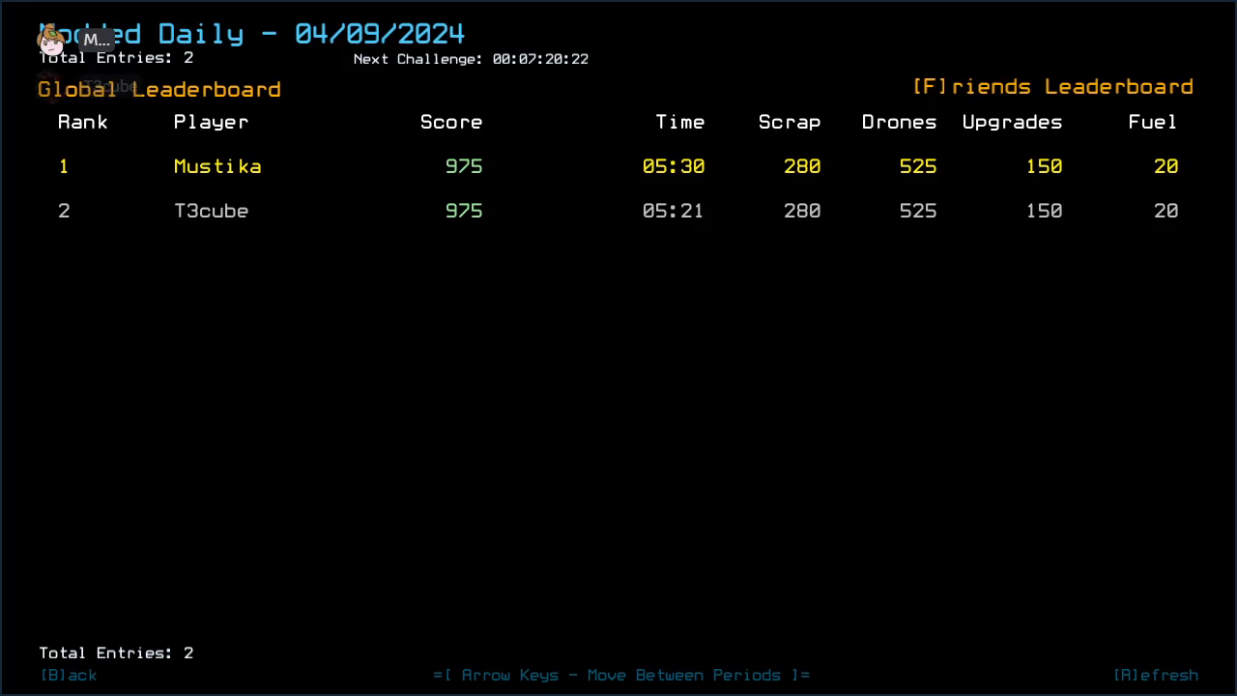
{"action": "mouse_move", "coordinate": [49, 87]}
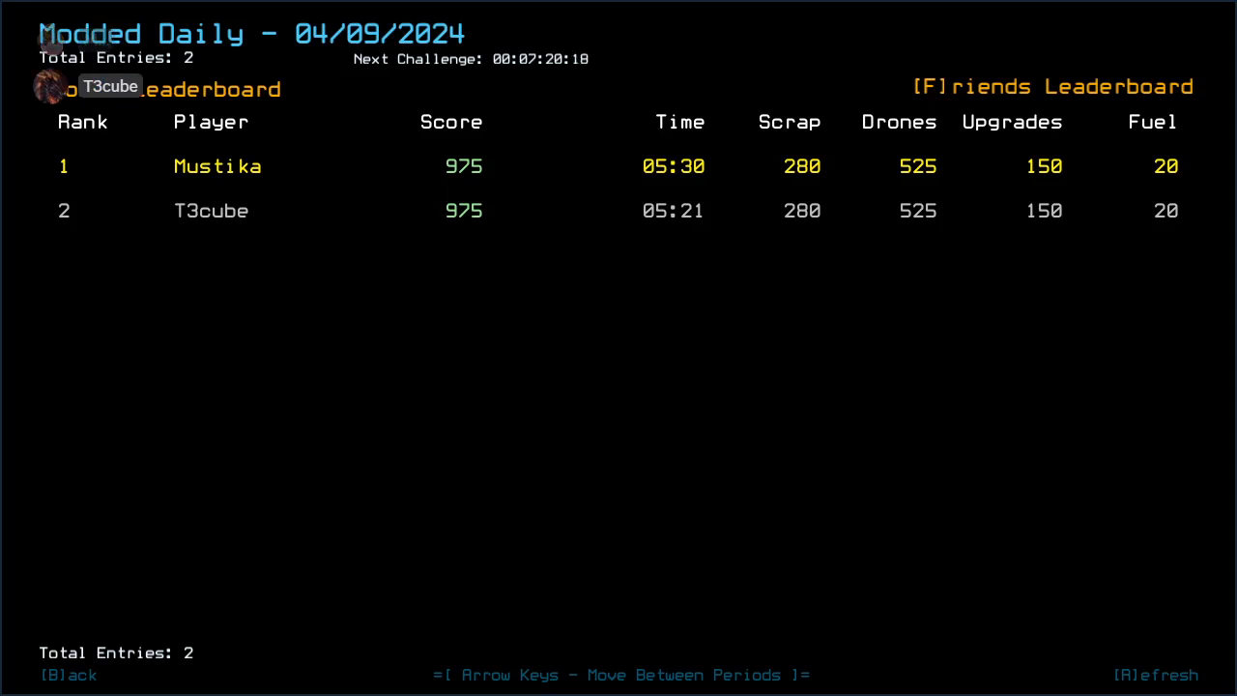
{"action": "mouse_move", "coordinate": [905, 323]}
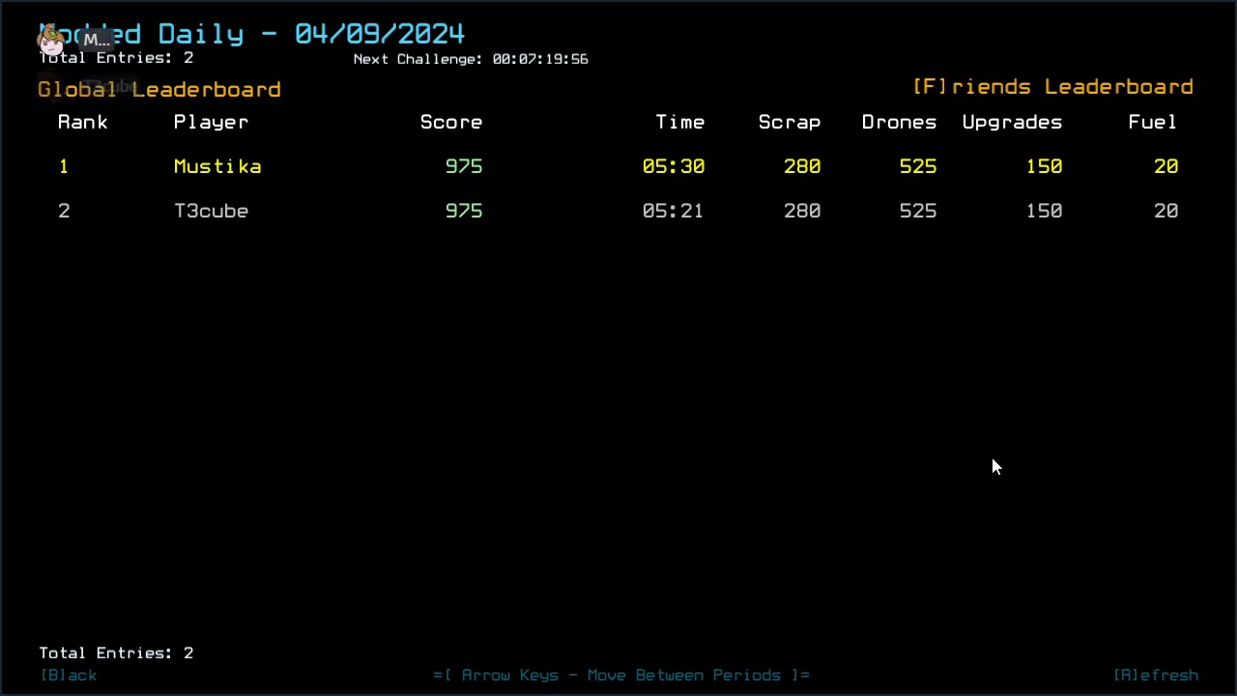
{"action": "mouse_move", "coordinate": [965, 131]}
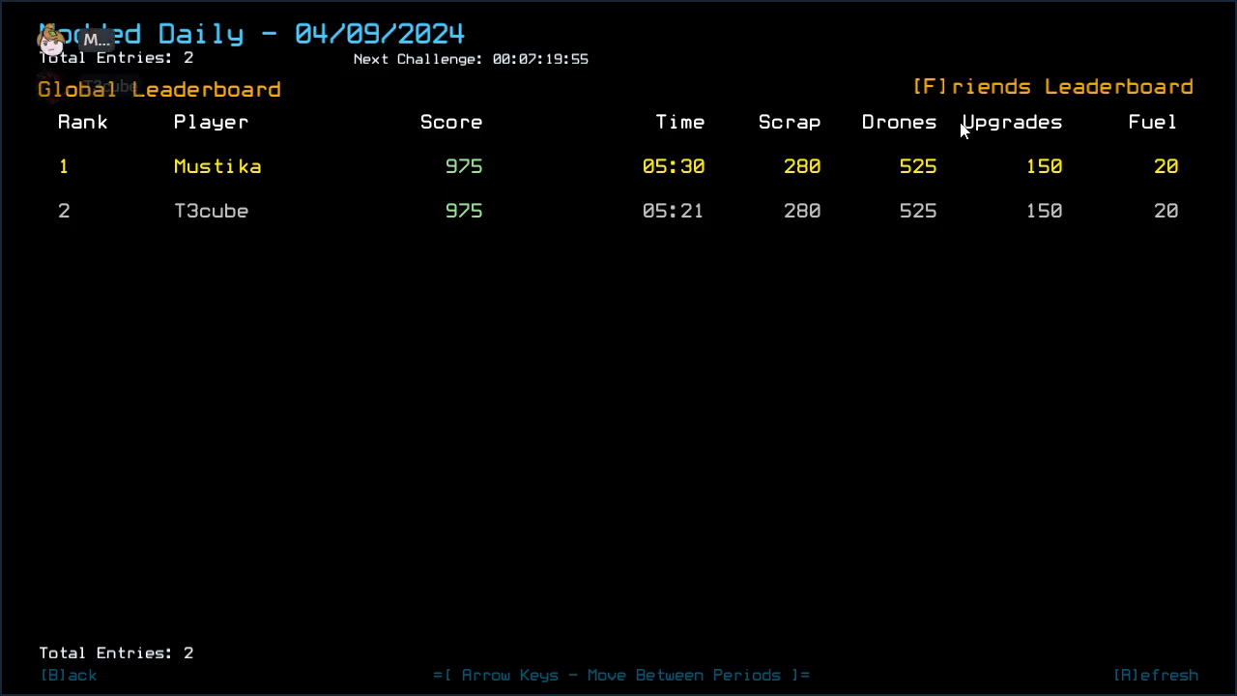
{"action": "mouse_move", "coordinate": [1007, 199]}
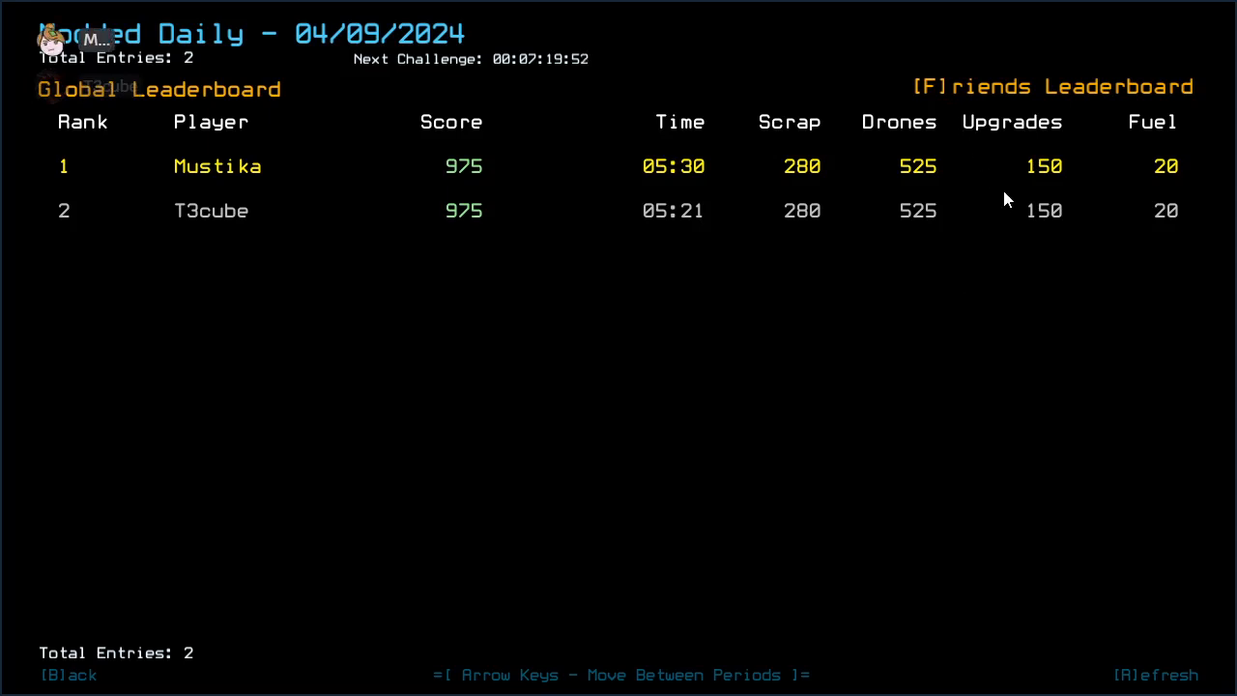